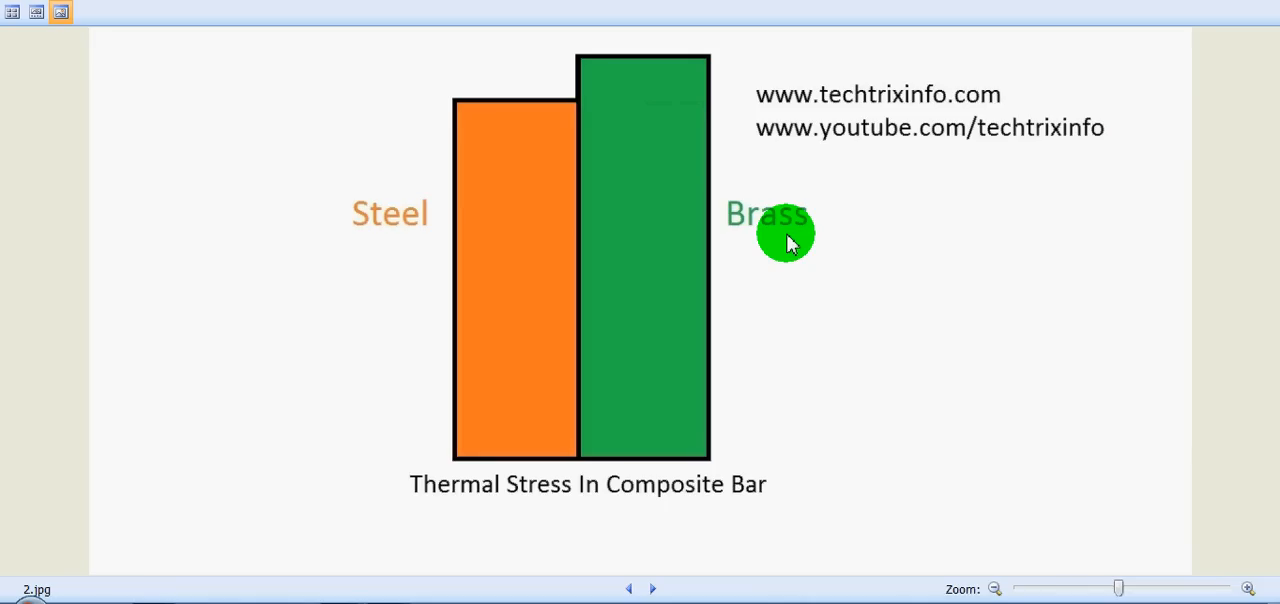
{"action": "mouse_move", "coordinate": [640, 538]}
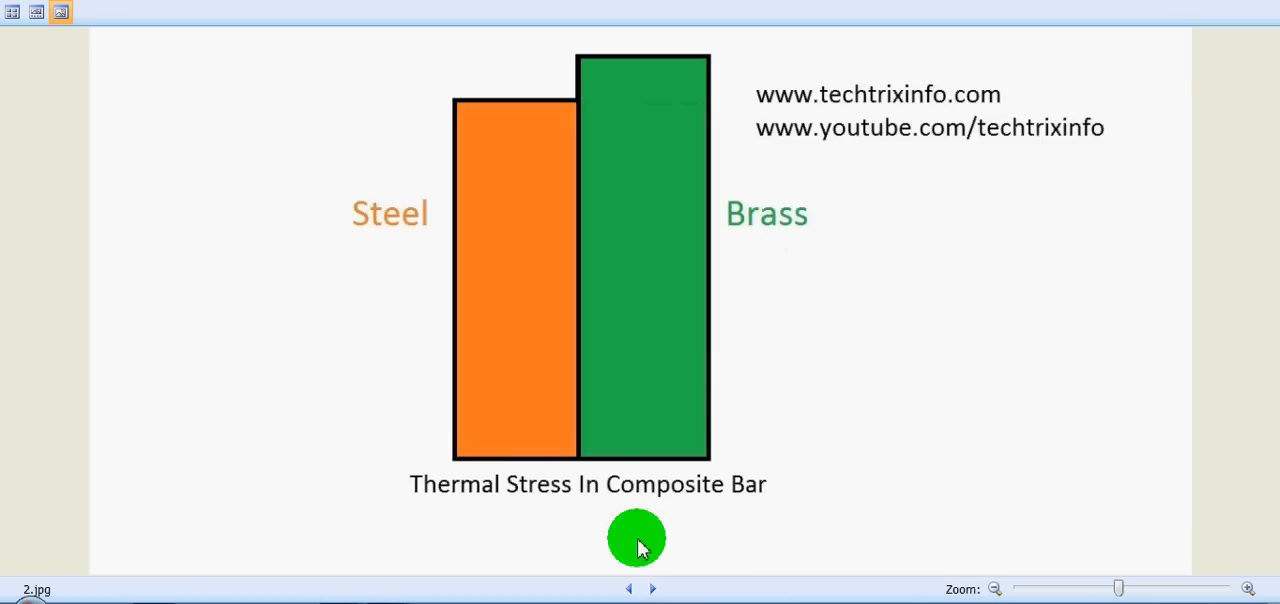
Step: Step back through the equal-length and taller-brass diagrams, then advance to 3.jpg with force arrows
{"action": "left_click", "coordinate": [629, 588]}
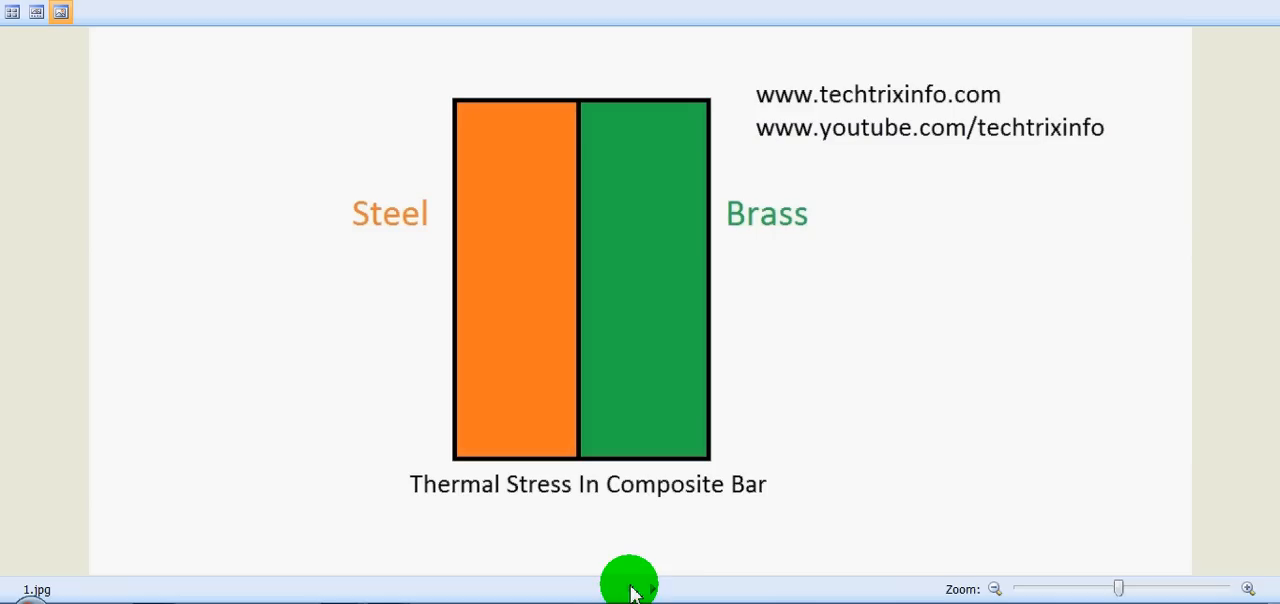
{"action": "left_click", "coordinate": [642, 582]}
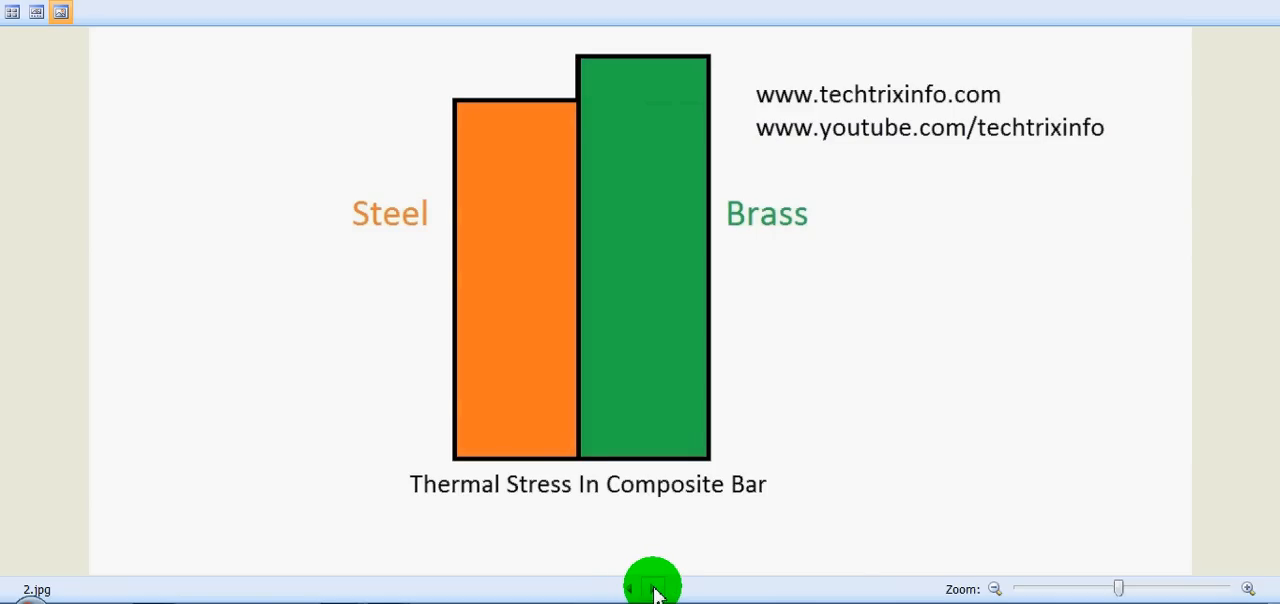
{"action": "left_click", "coordinate": [651, 583]}
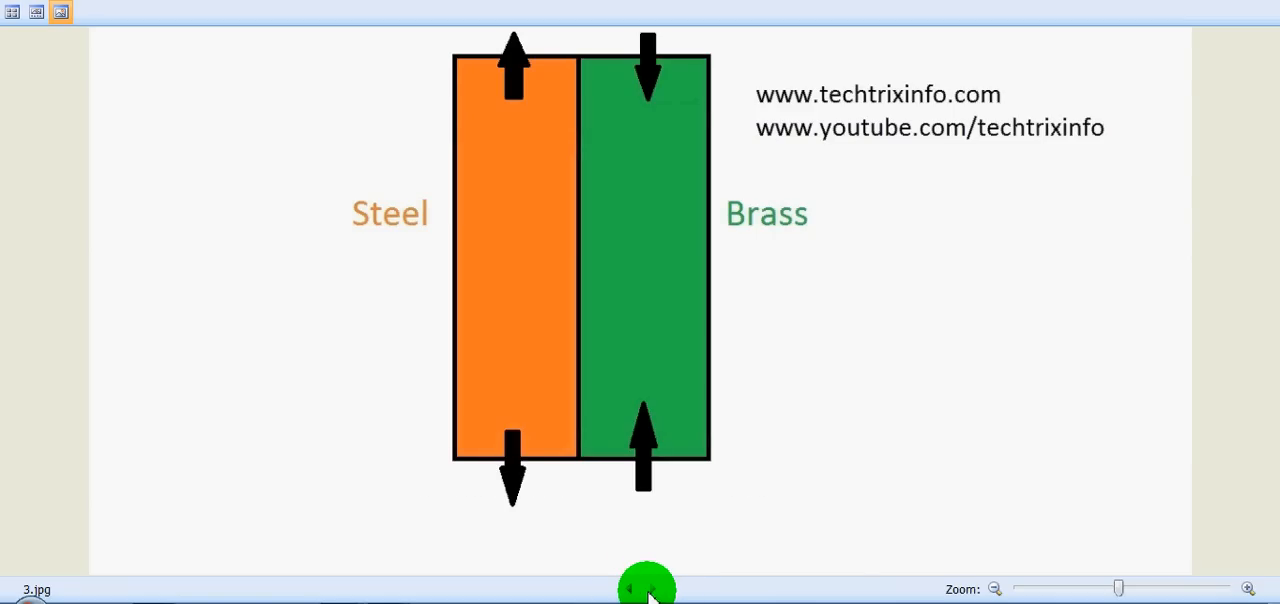
{"action": "mouse_move", "coordinate": [780, 345]}
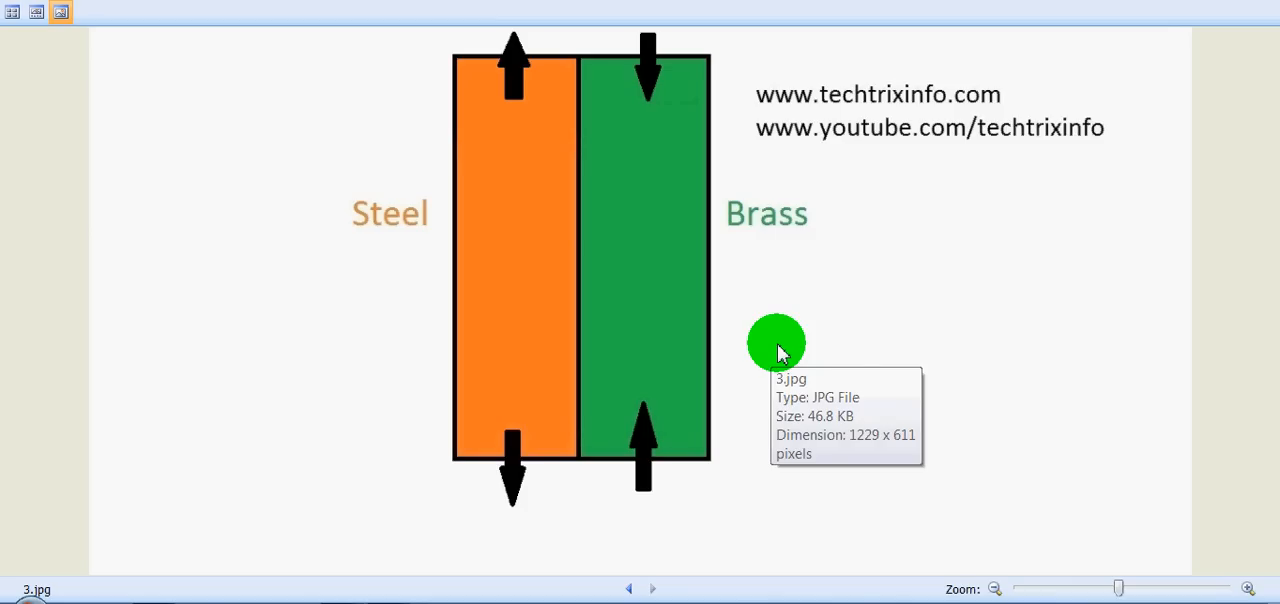
{"action": "mouse_move", "coordinate": [838, 348]}
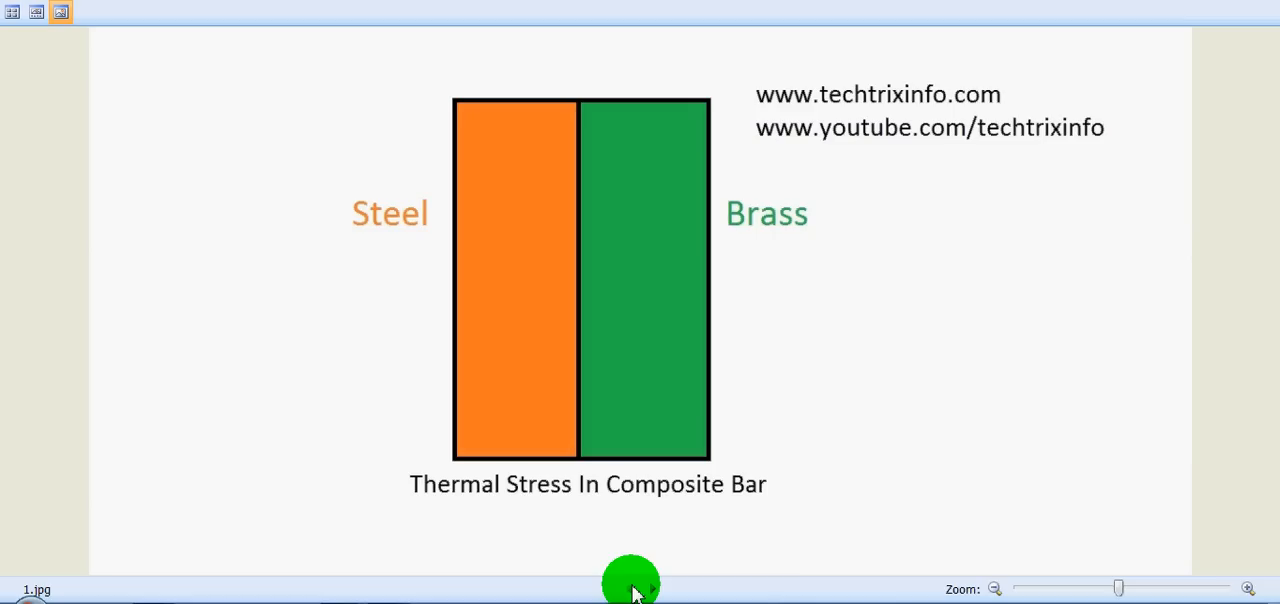
{"action": "mouse_move", "coordinate": [650, 590]}
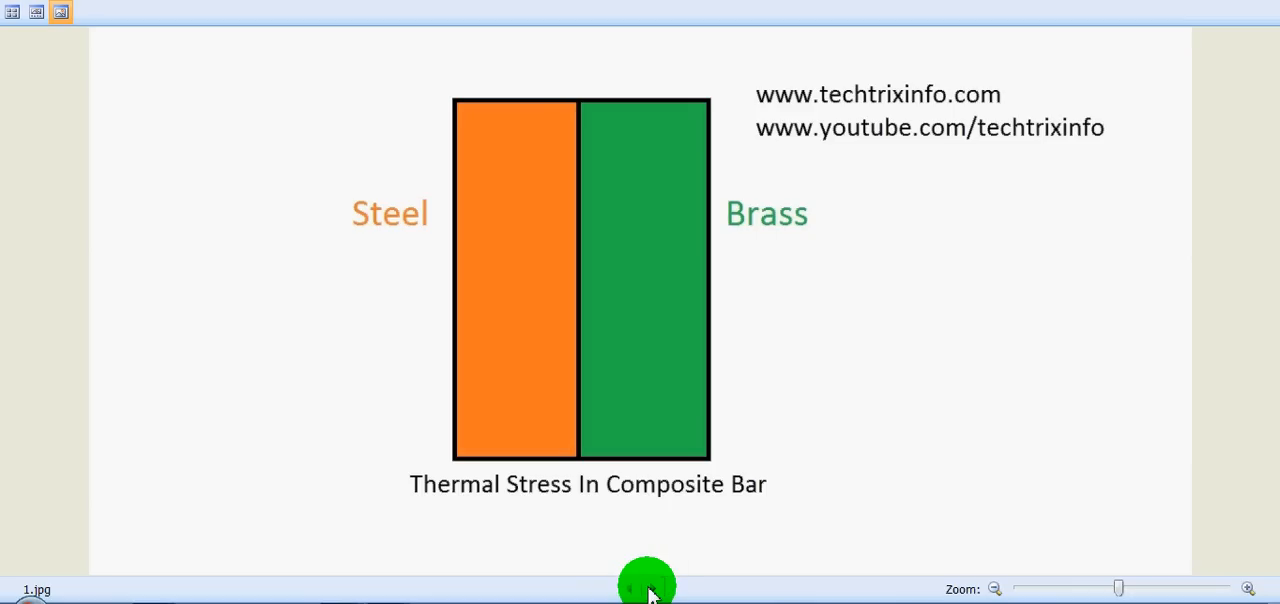
Step: Advance from 1.jpg to 2.jpg, where the brass bar is taller than the steel bar
{"action": "left_click", "coordinate": [647, 588]}
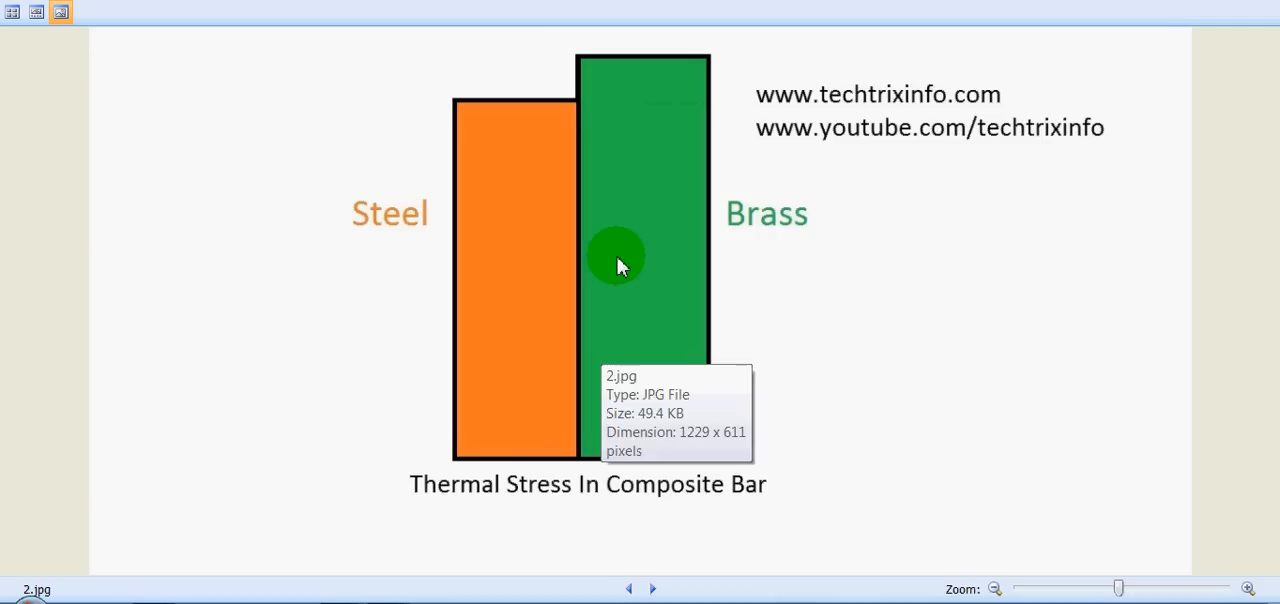
{"action": "mouse_move", "coordinate": [585, 105]}
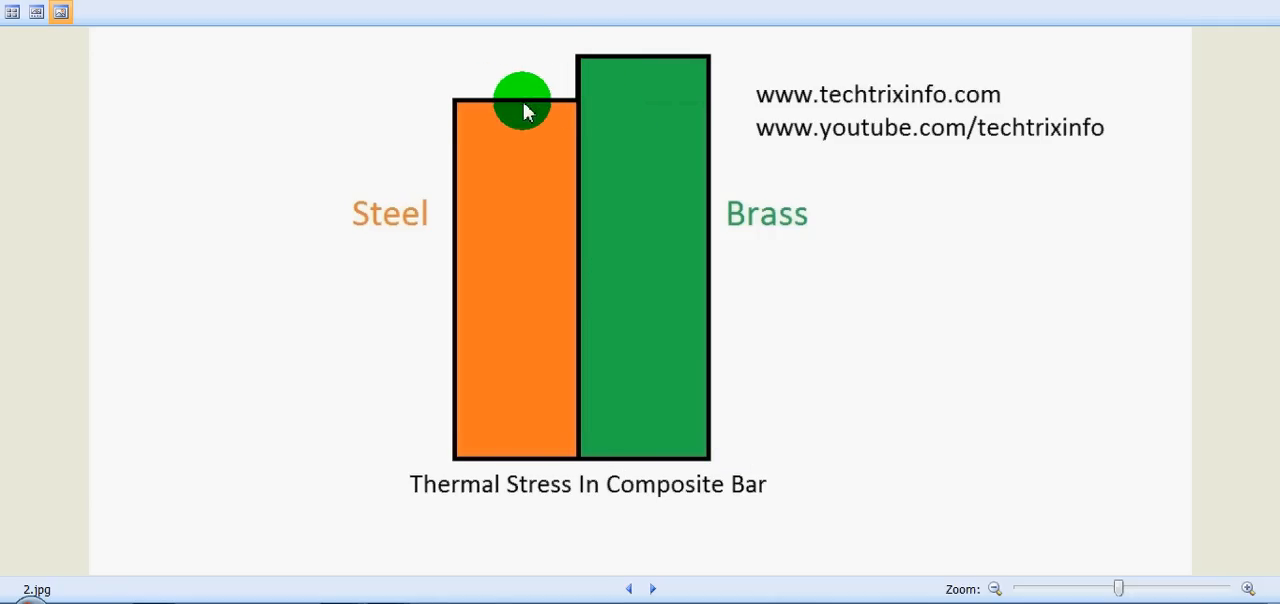
{"action": "mouse_move", "coordinate": [770, 200]}
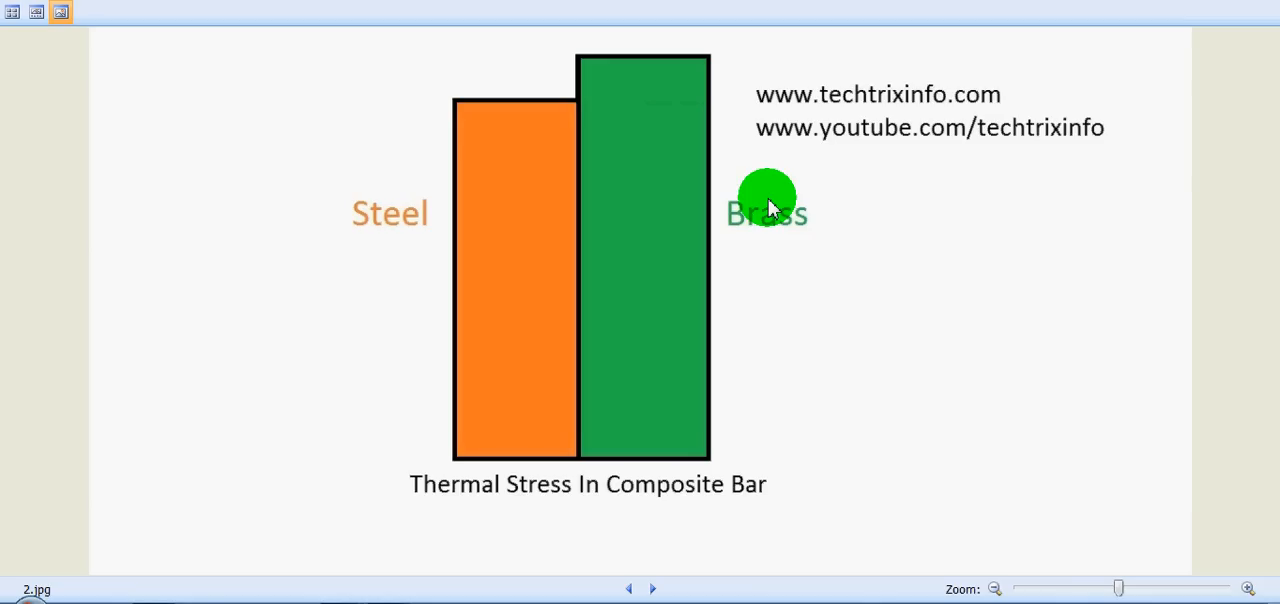
{"action": "mouse_move", "coordinate": [655, 580]}
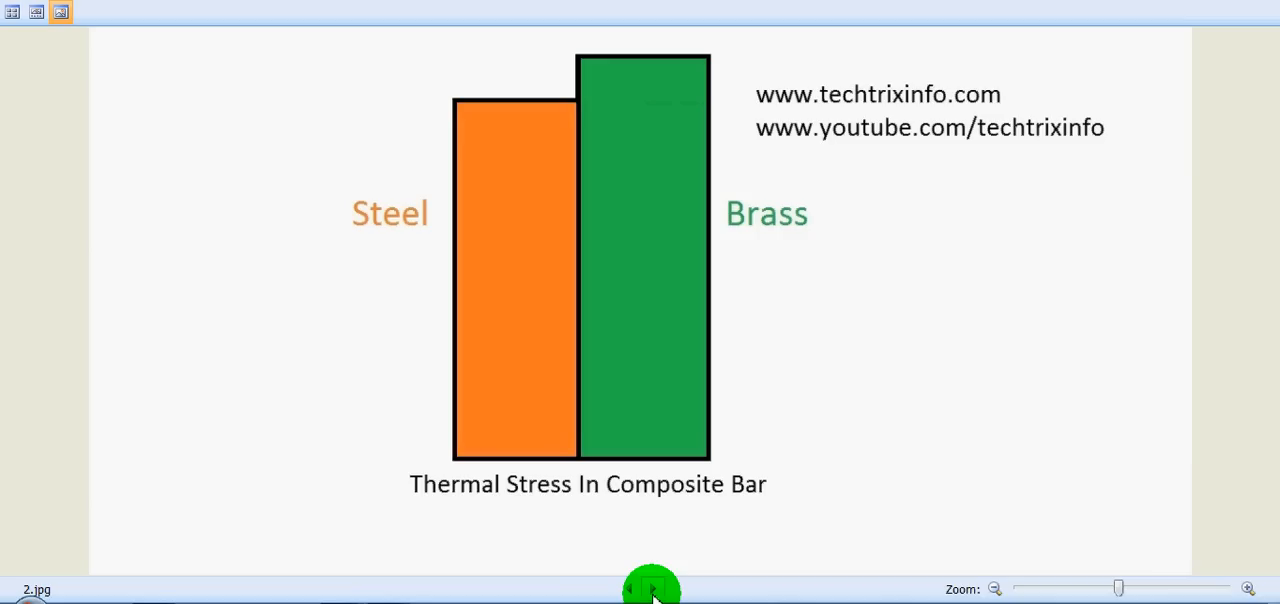
Step: Advance to 3.jpg, showing tension arrows on steel and compression arrows on brass
{"action": "left_click", "coordinate": [651, 588]}
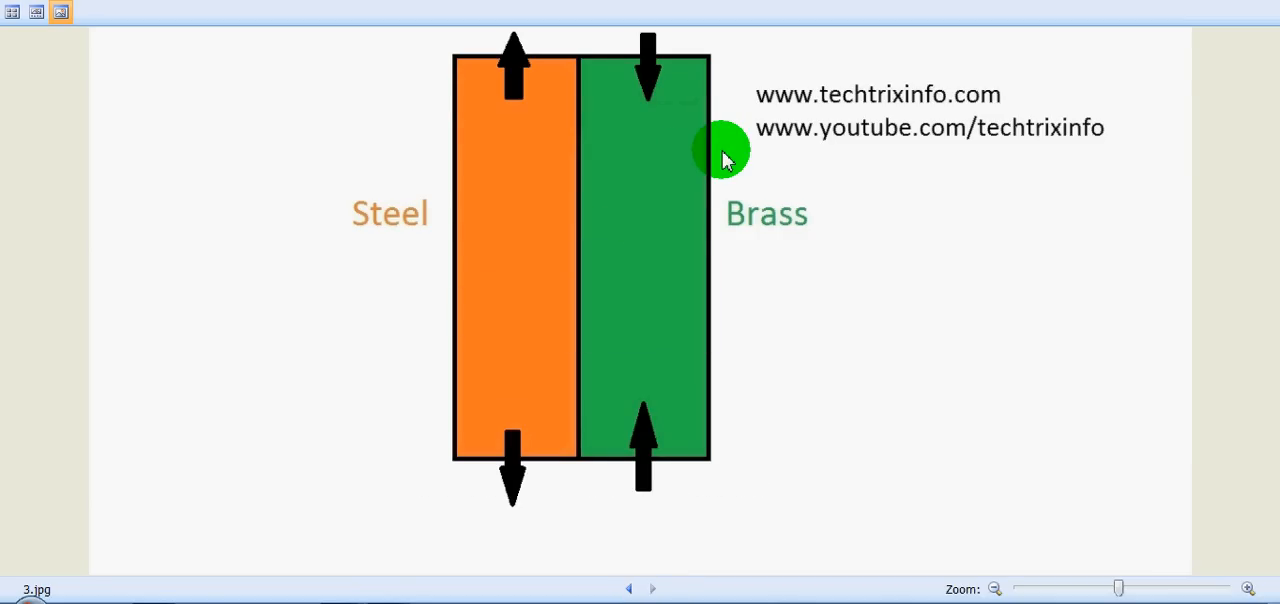
{"action": "mouse_move", "coordinate": [724, 160]}
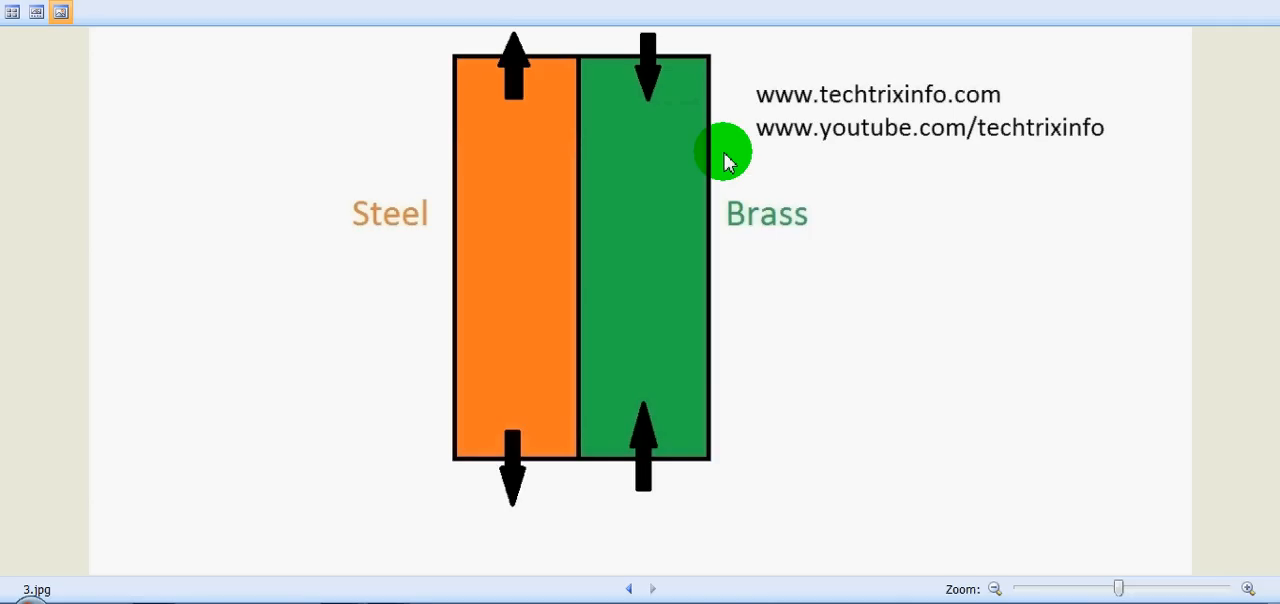
{"action": "mouse_move", "coordinate": [618, 105]}
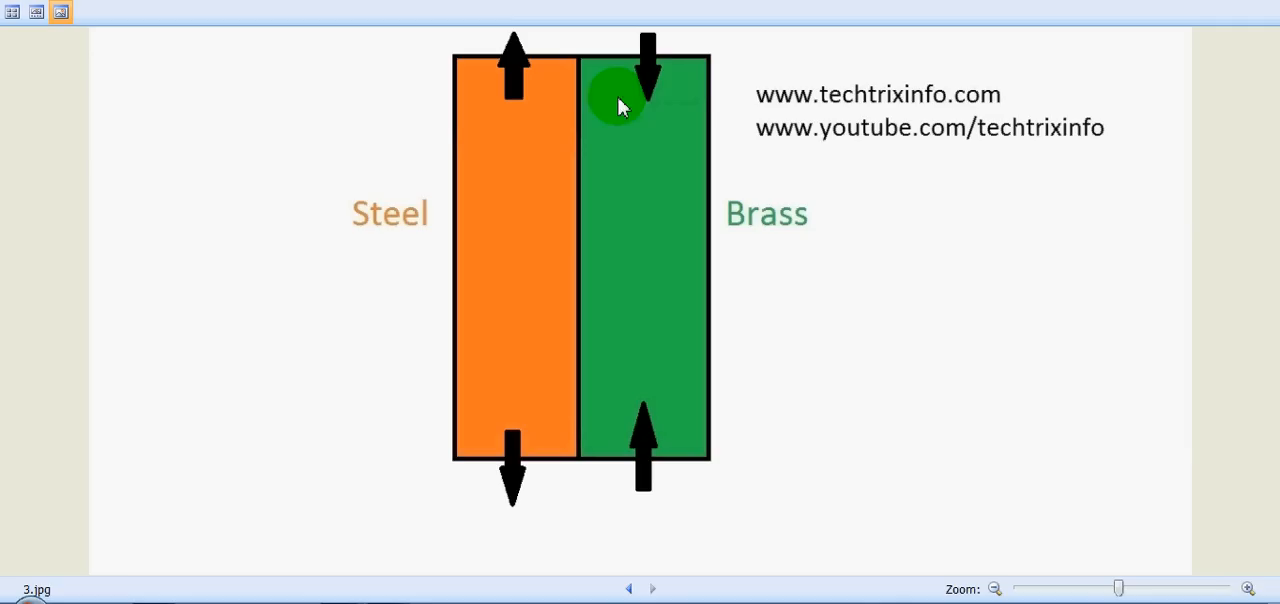
{"action": "mouse_move", "coordinate": [645, 140]}
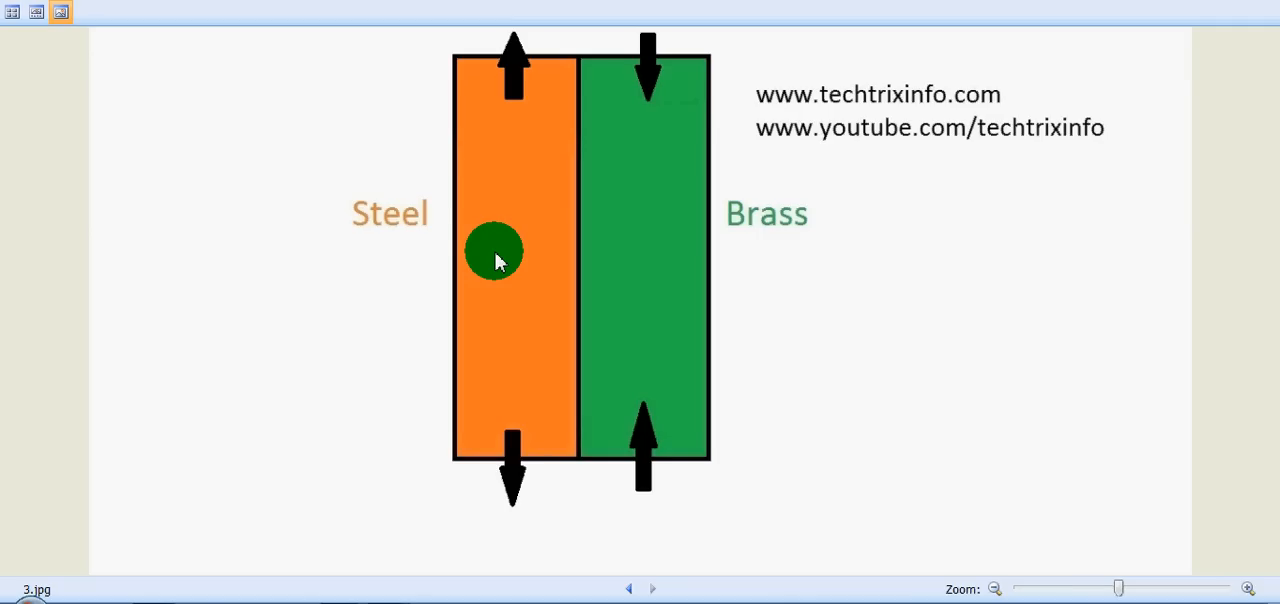
{"action": "mouse_move", "coordinate": [640, 222]}
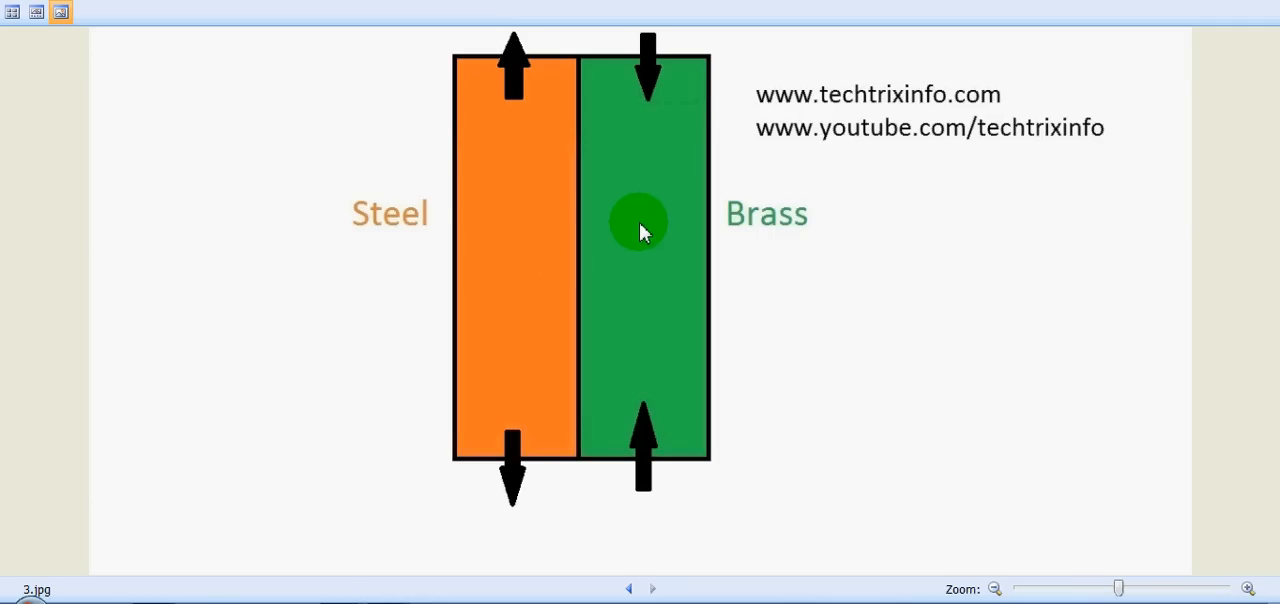